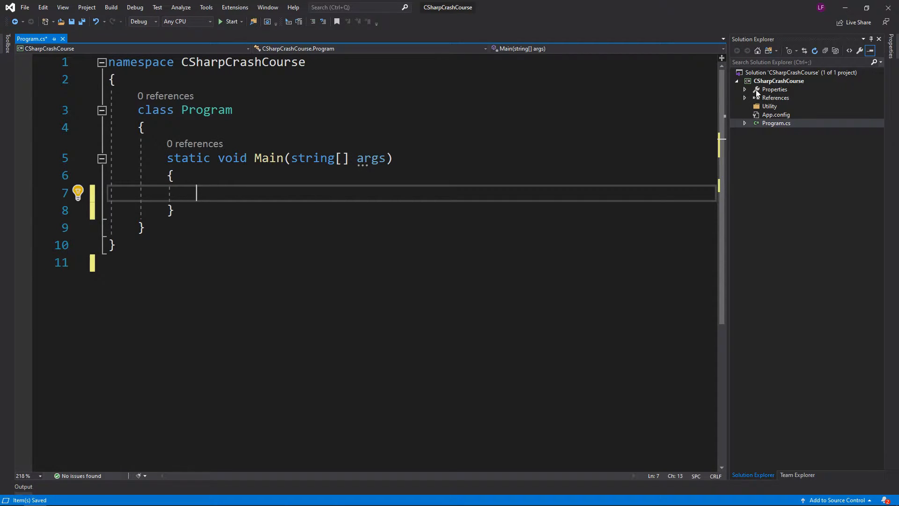
Step: Add a new Class item named MyClass.cs to the CSharpCrashCourse project
right_click(778, 80)
text(MyClass)
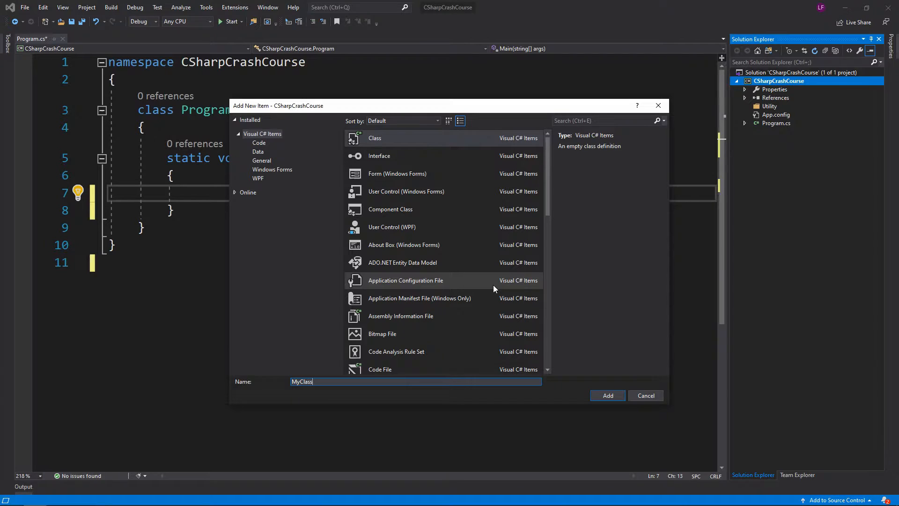
click(607, 395)
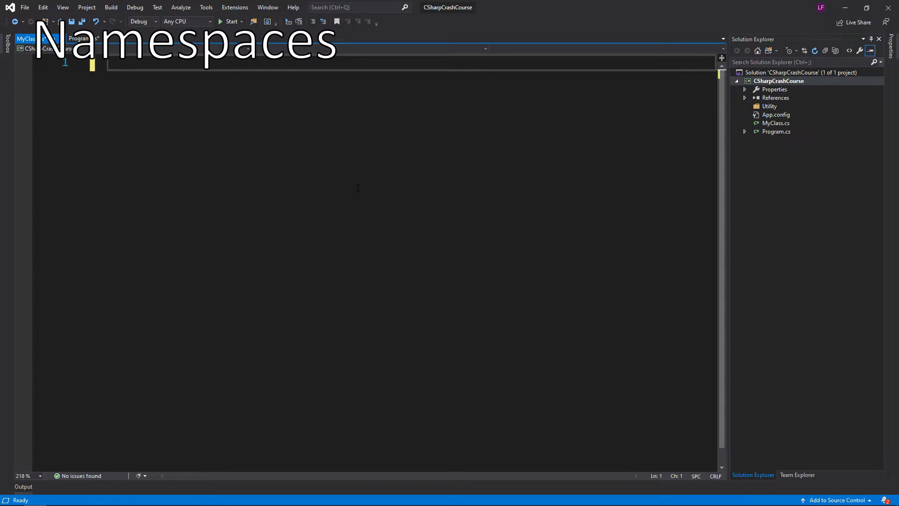
Step: Type and discard a trial Console.WriteLine line, leaving only the namespace keyword in MyClass.cs
text(namespace)
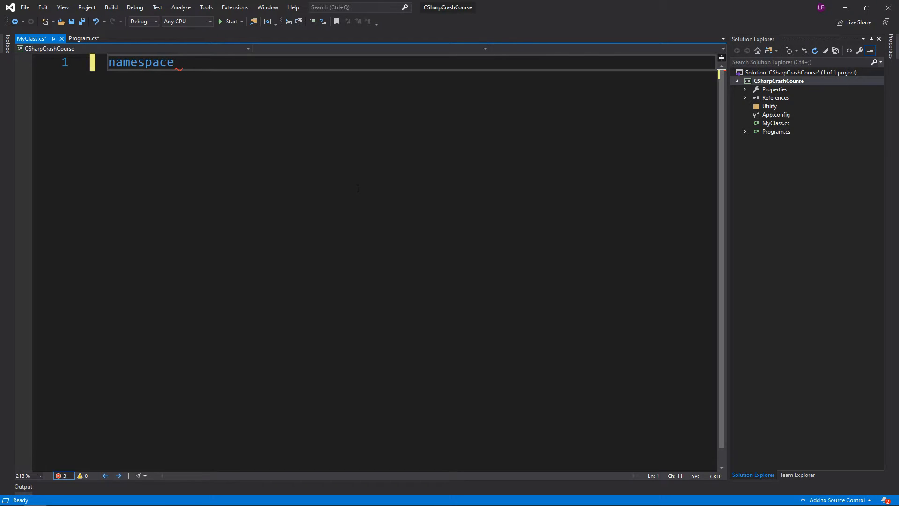
text(Conso)
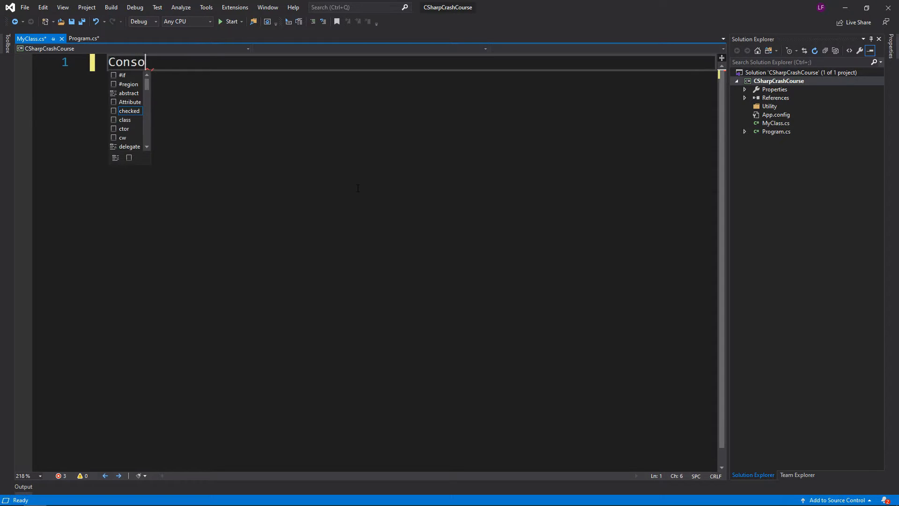
text(le.Writ)
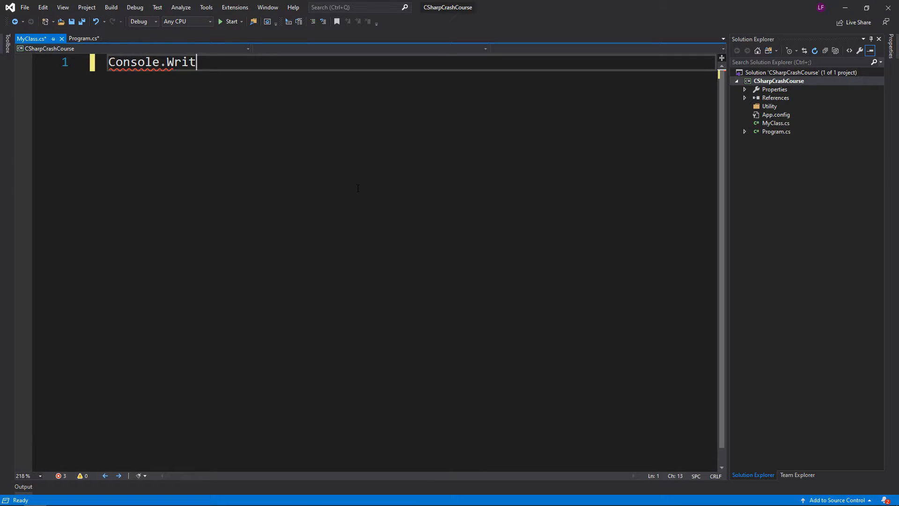
text(eLine(nwfsodfoisdfboisd)
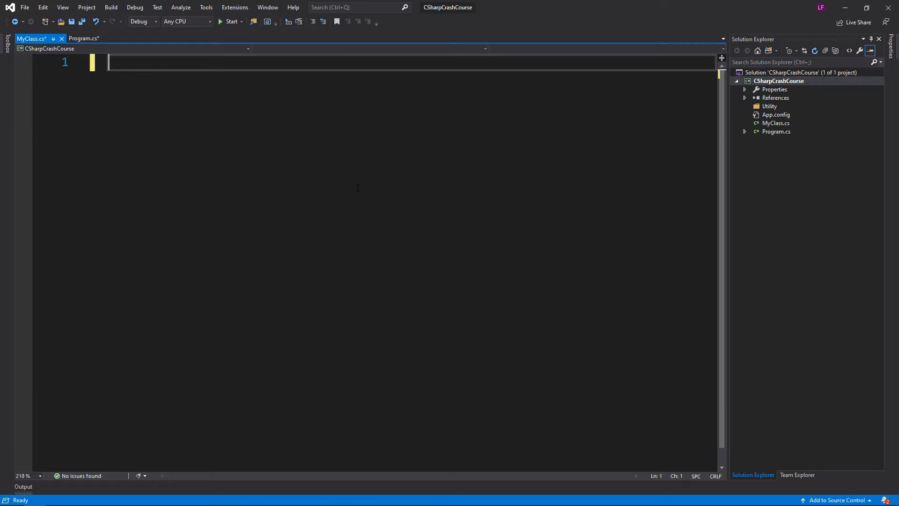
text(namespace)
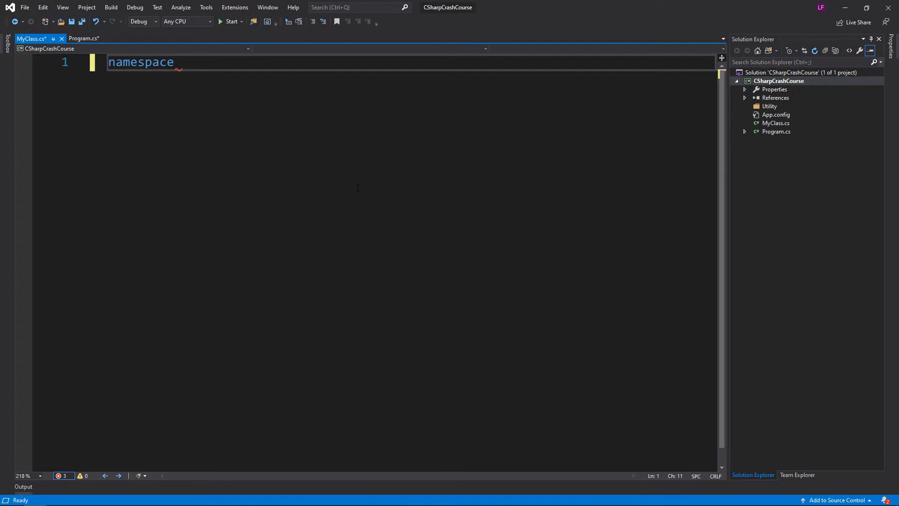
Step: Complete the namespace as CSharpCrashCourse with IntelliSense, trying and removing a .Utility.Debug suffix
text(CSha)
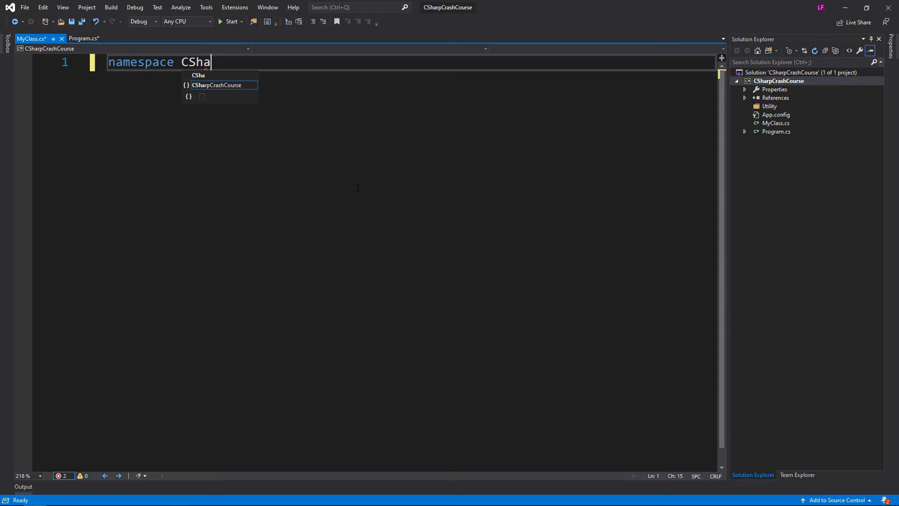
key(Enter)
text({)
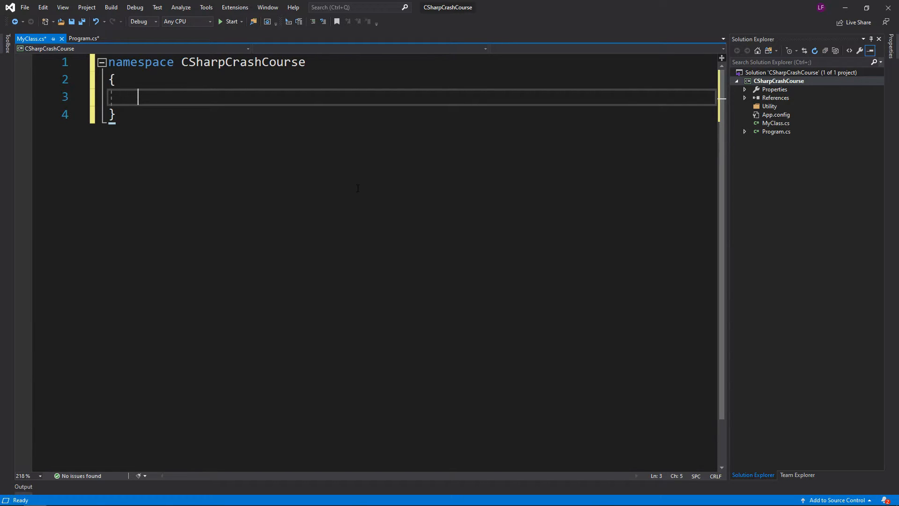
double_click(243, 62)
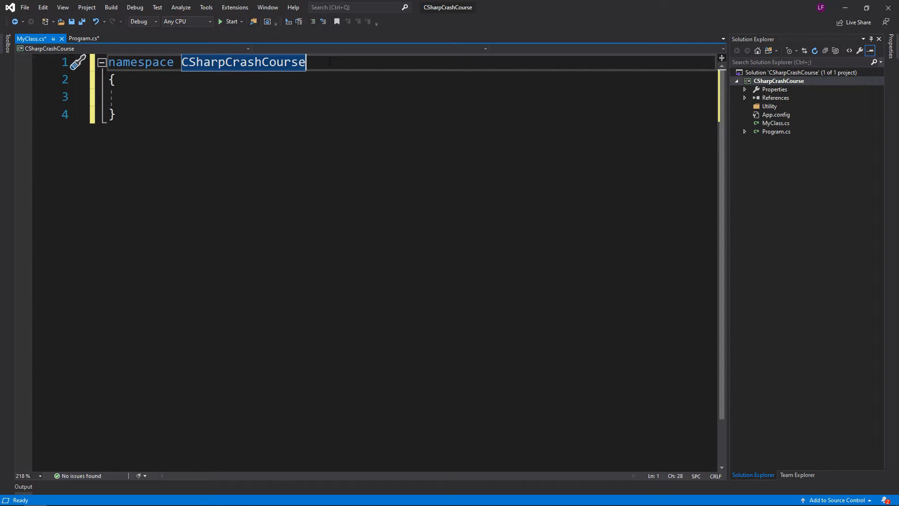
text(.)
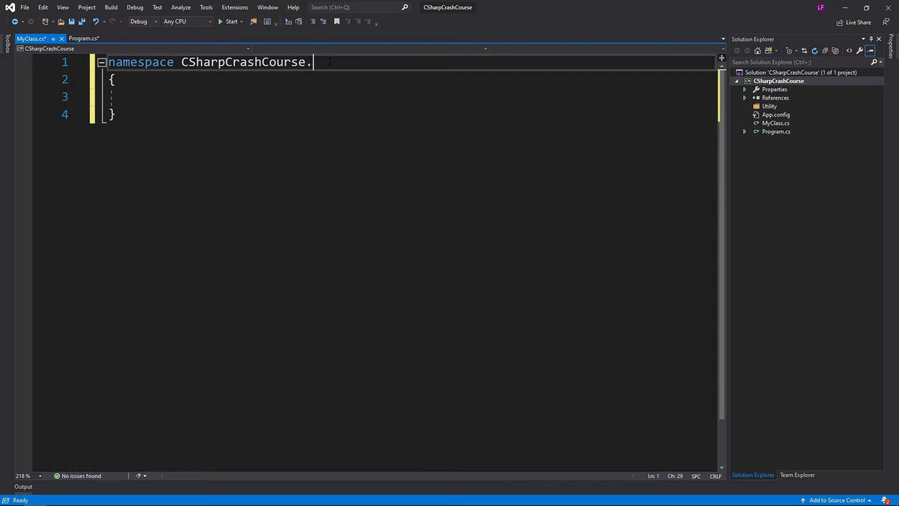
text(Utility.)
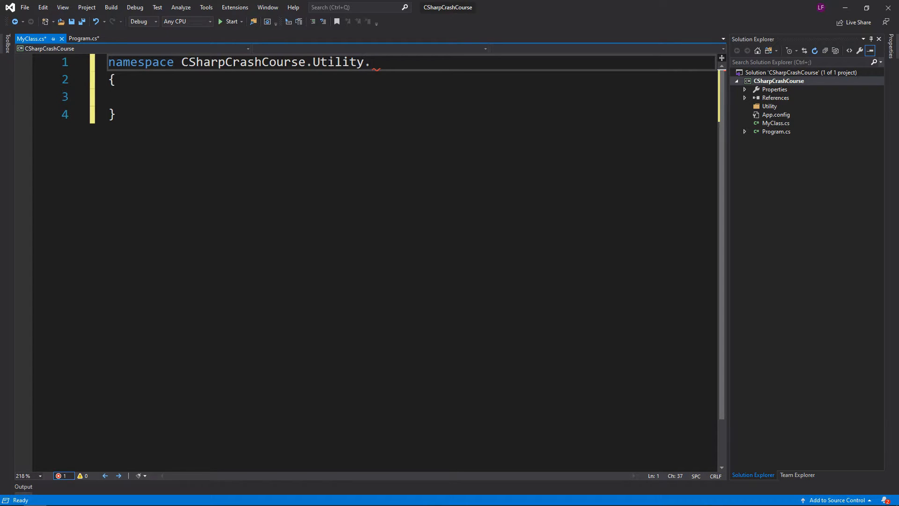
text(Deb)
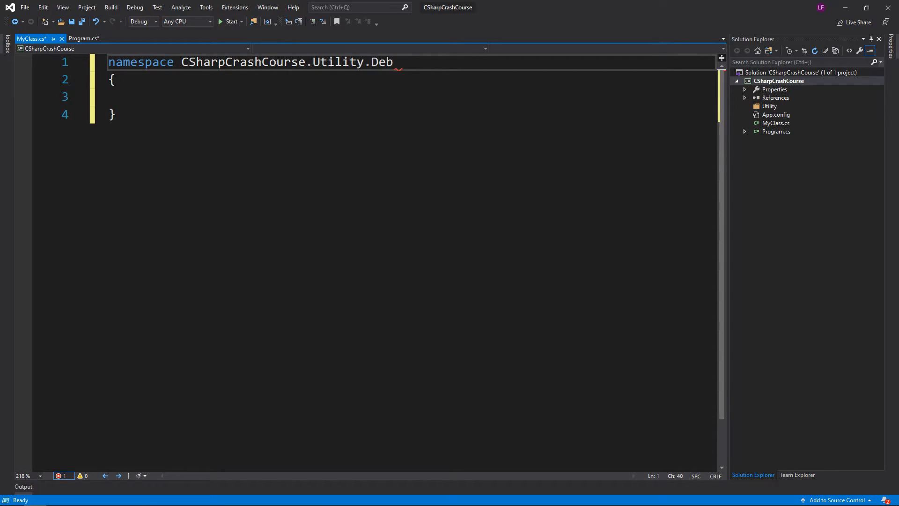
text(ug.Writ)
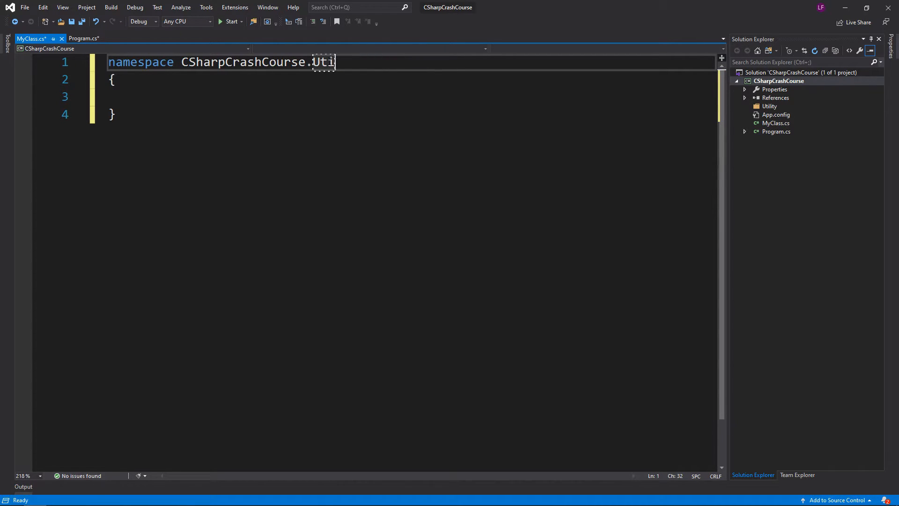
key(BackSpace)
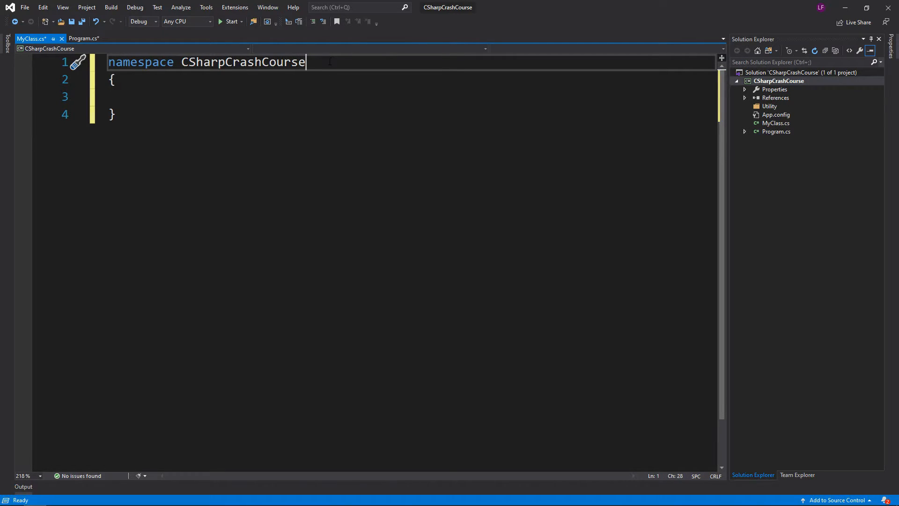
double_click(243, 62)
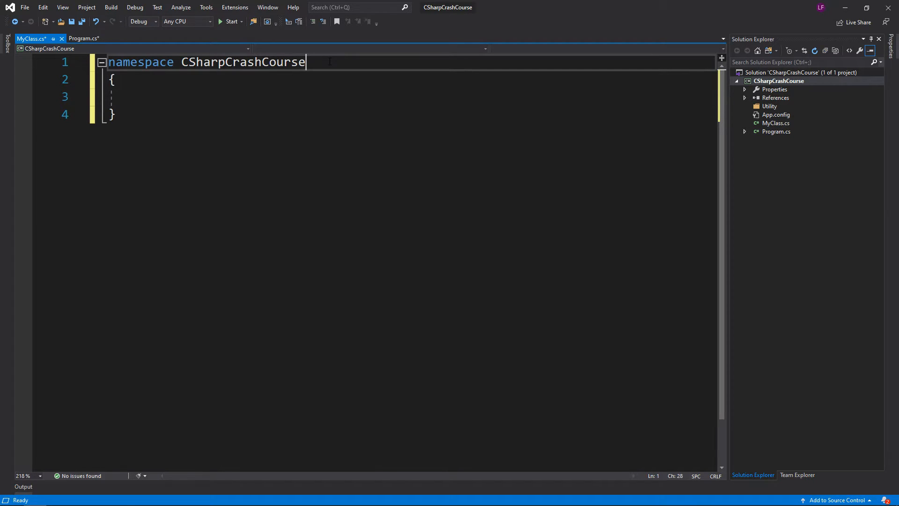
Step: Insert blank lines above the namespace in MyClass.cs and return to Program.cs
key(Enter)
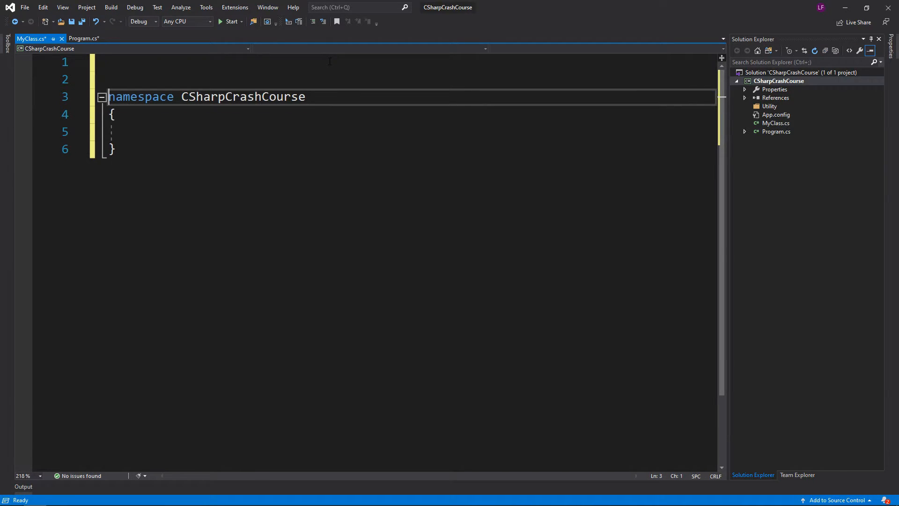
click(80, 39)
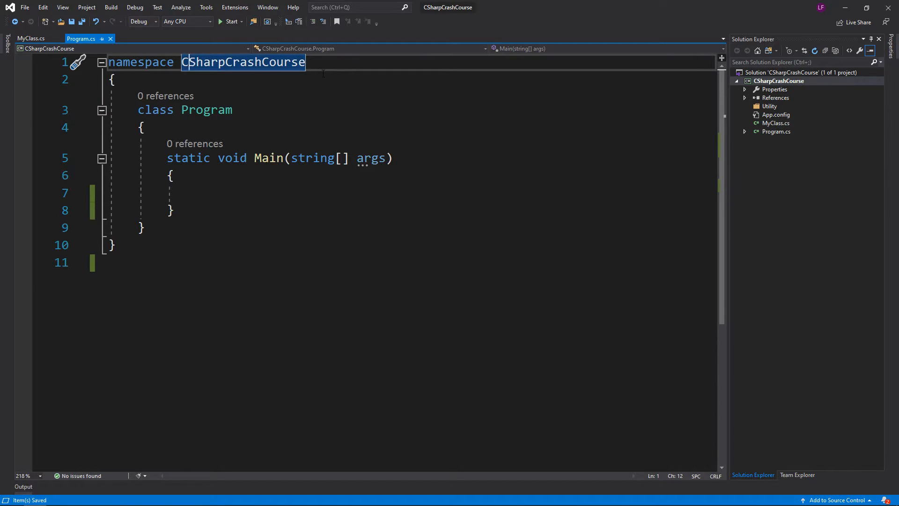
Step: Remove Program.cs's namespace wrapper and add 'using CSharpCrashCourse;' at the top
key(Enter)
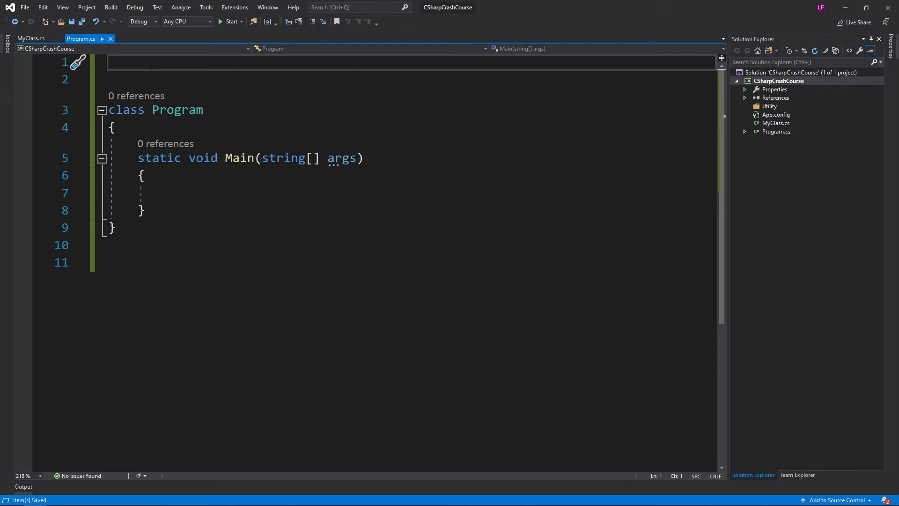
text(using)
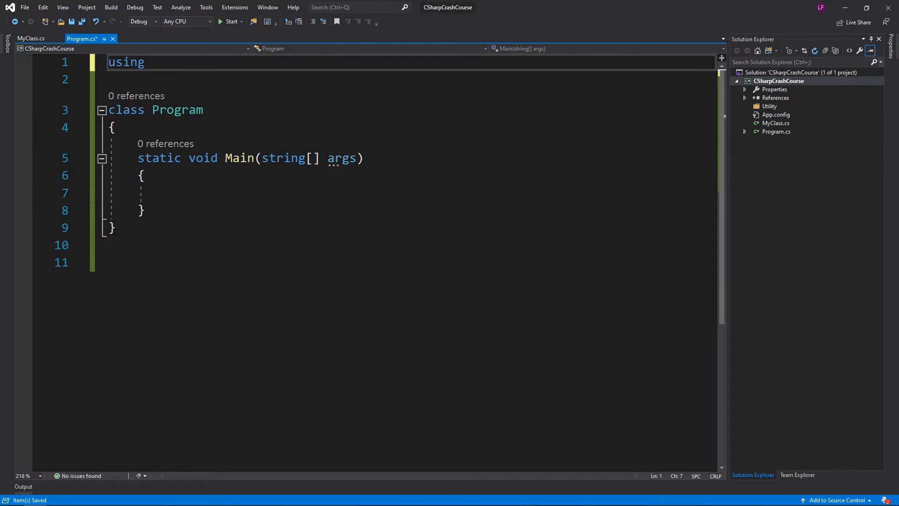
text(CSharpCrashCourse)
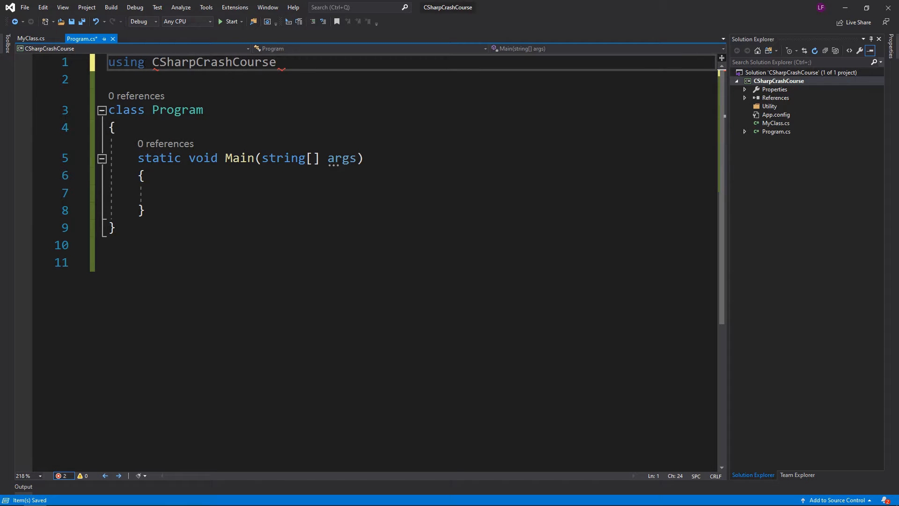
text(;)
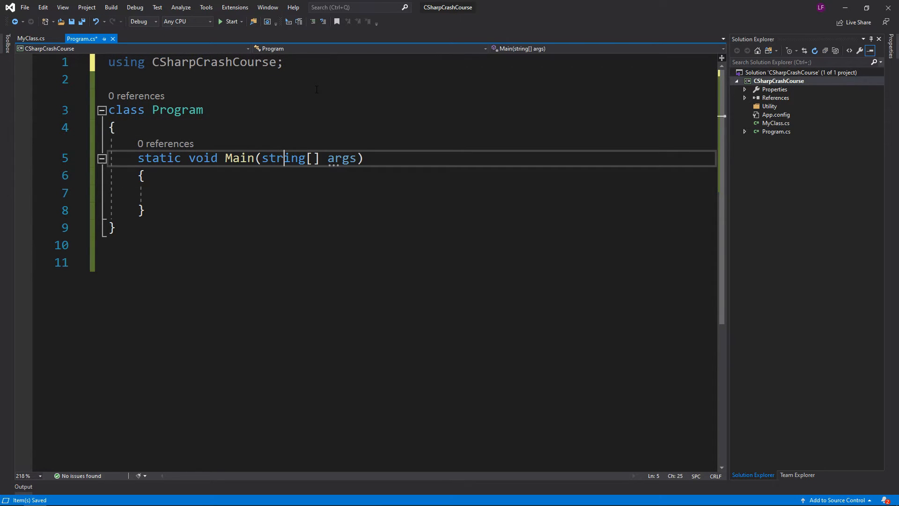
Step: Add Console.WriteLine("Test") inside Main and a 'using System;' directive
text(Co)
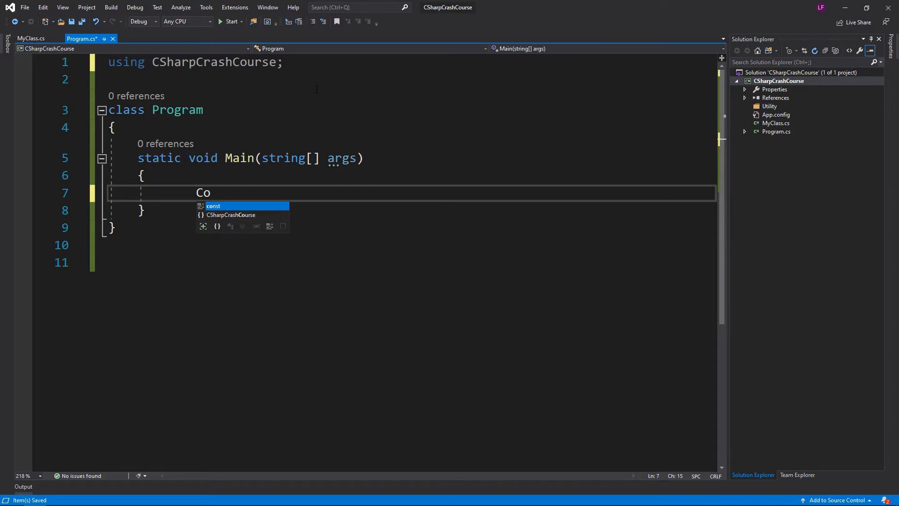
text(nsole.Write)
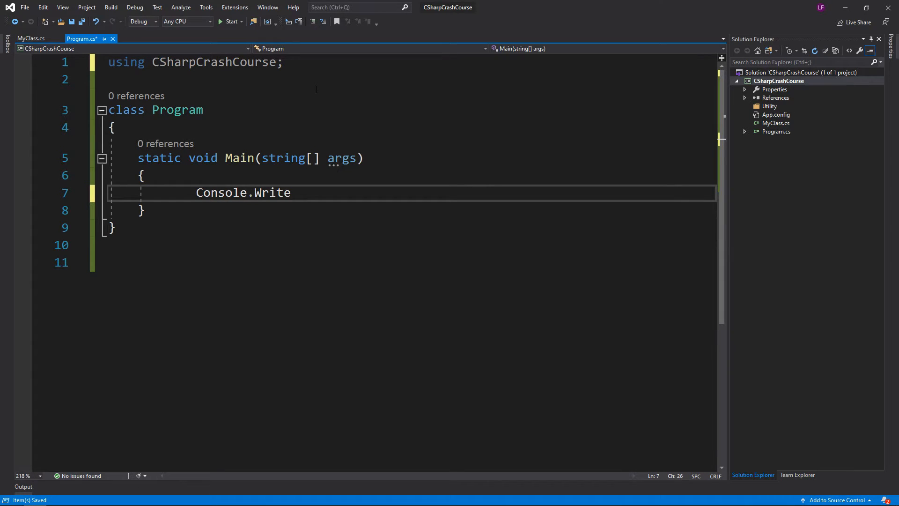
text(Line("Te"))
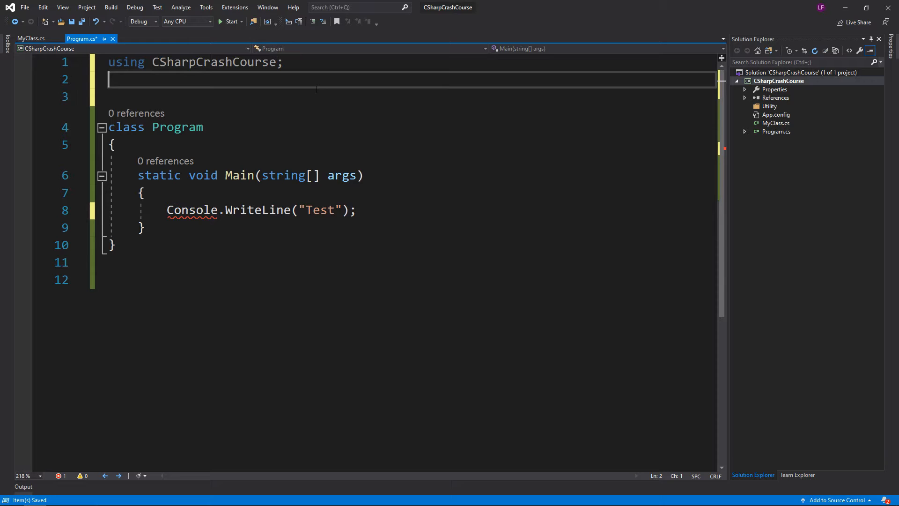
text(using System;)
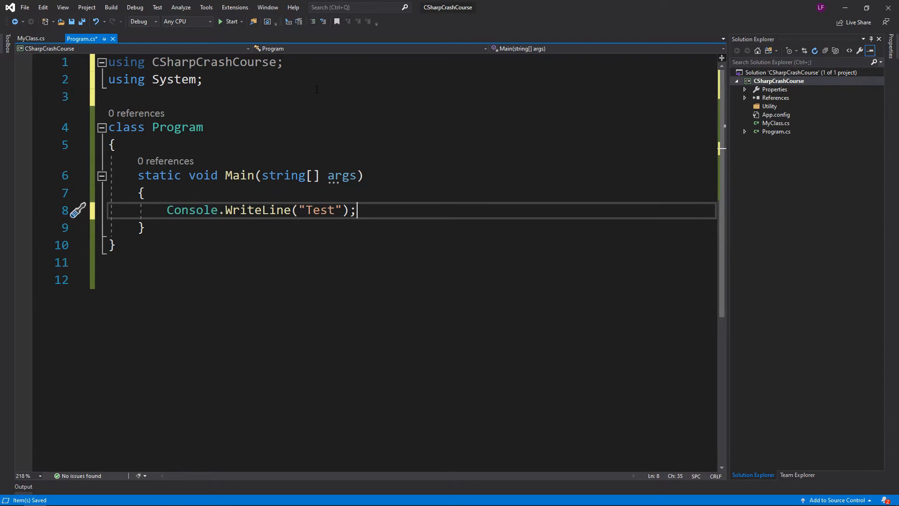
Step: Add a test 'List<int> list;' in Main with 'using System.Collections.Generic;'
text(L)
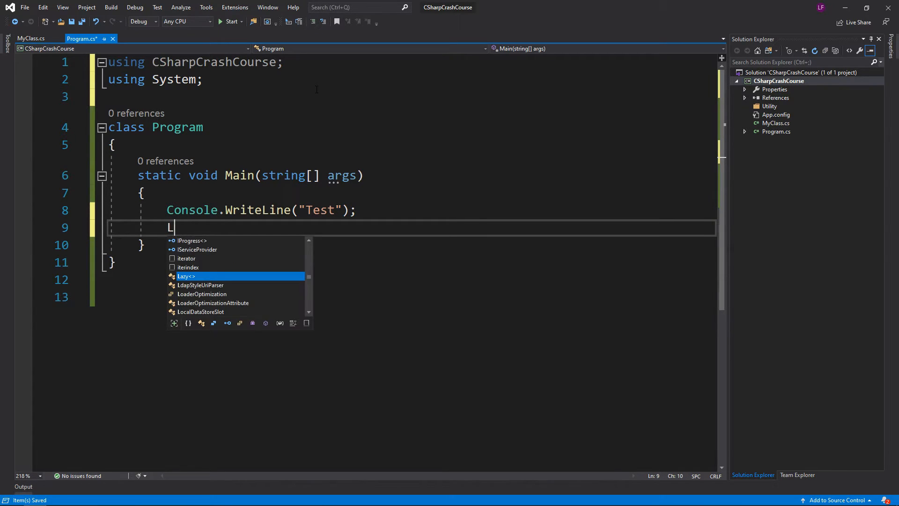
text(ist<)
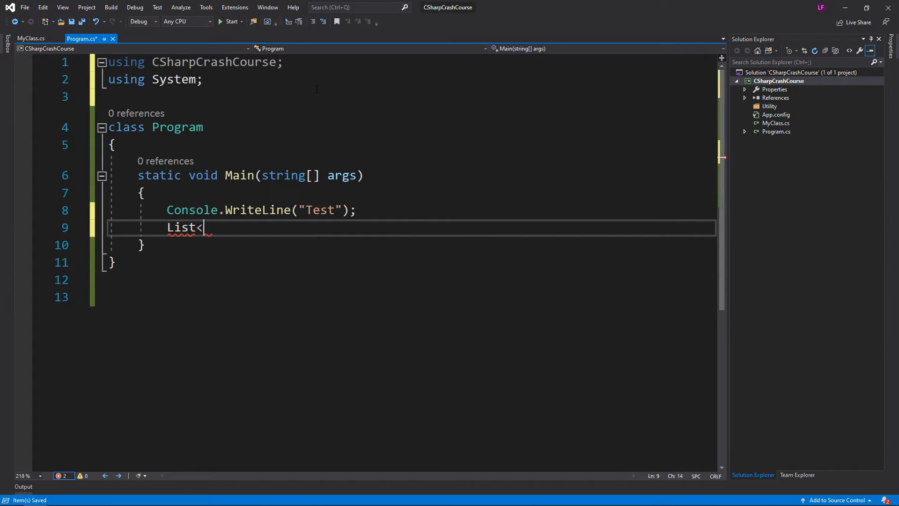
text(int>)
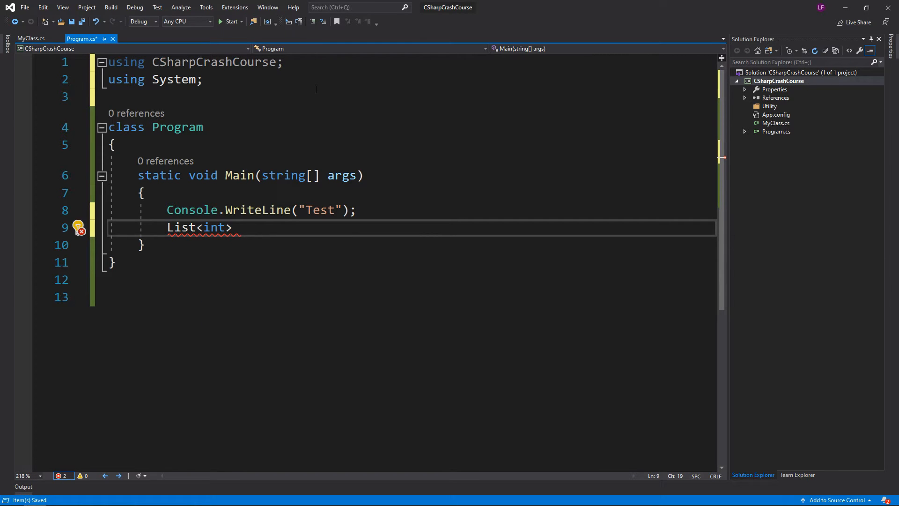
text(list;)
click(410, 97)
text(using System.Collections.)
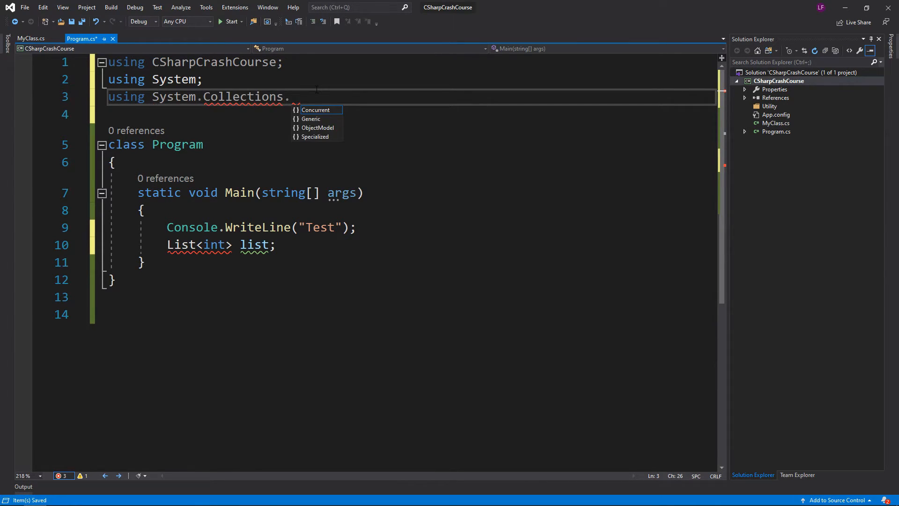
text(Generic;)
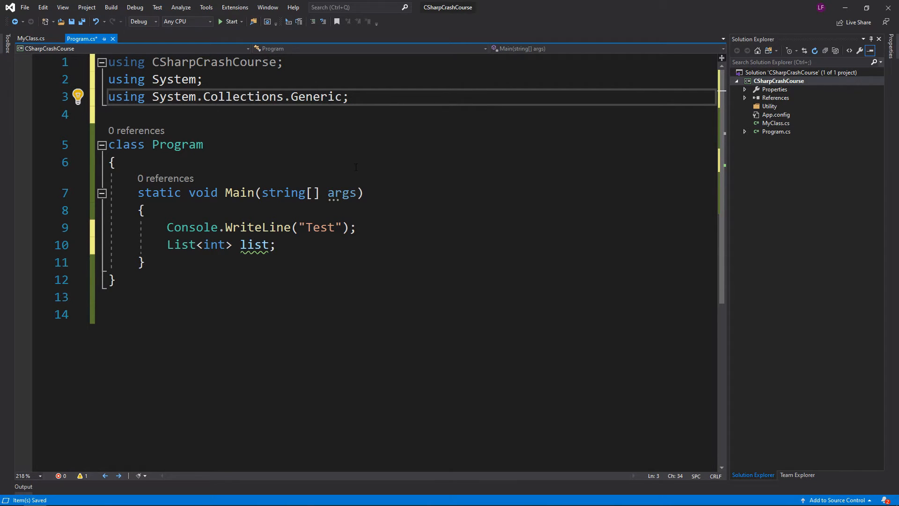
Step: Delete the List<int> test code and apply the Quick Actions 'using System;' fix
click(275, 245)
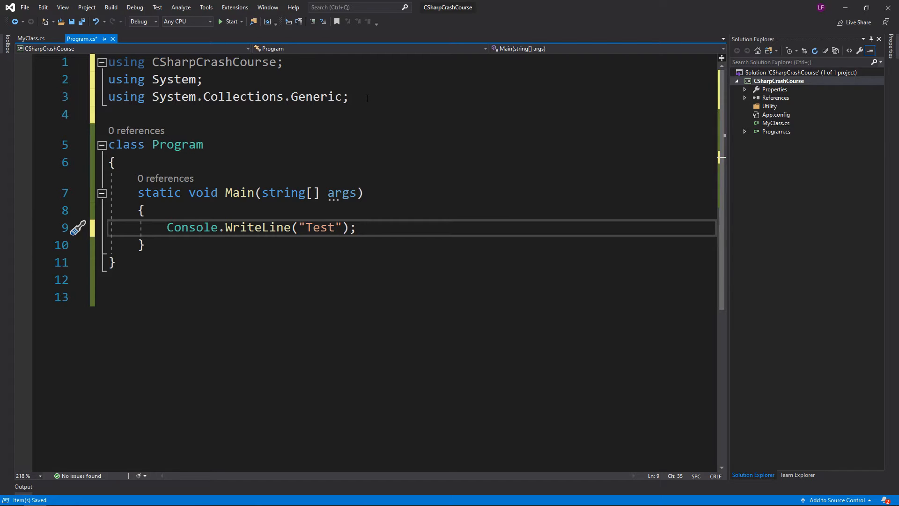
double_click(242, 96)
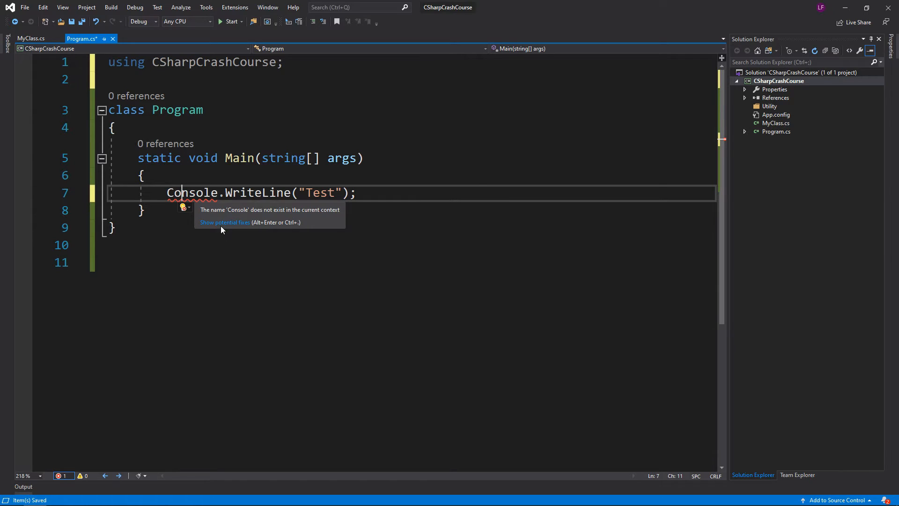
click(225, 223)
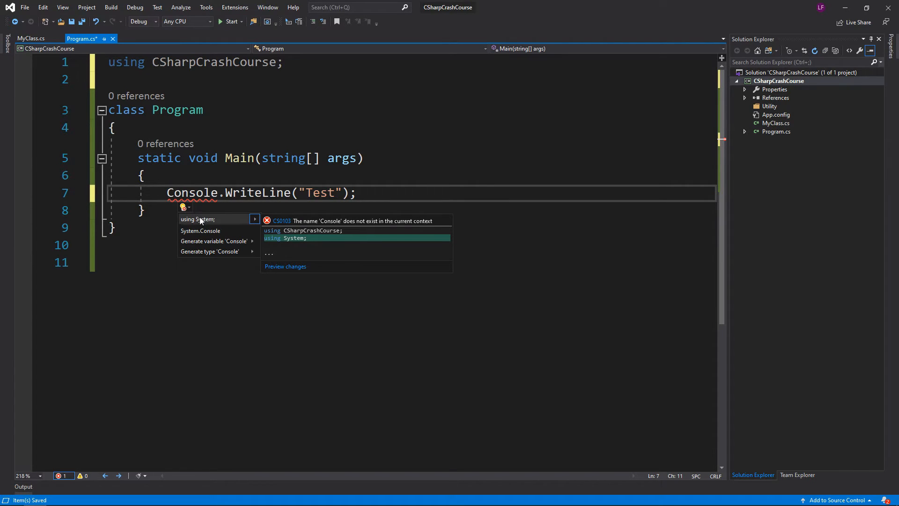
click(198, 220)
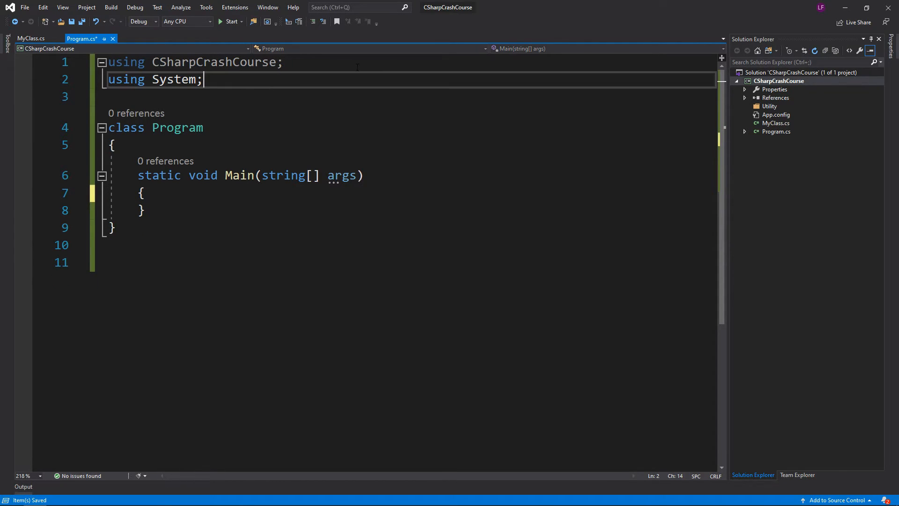
click(30, 38)
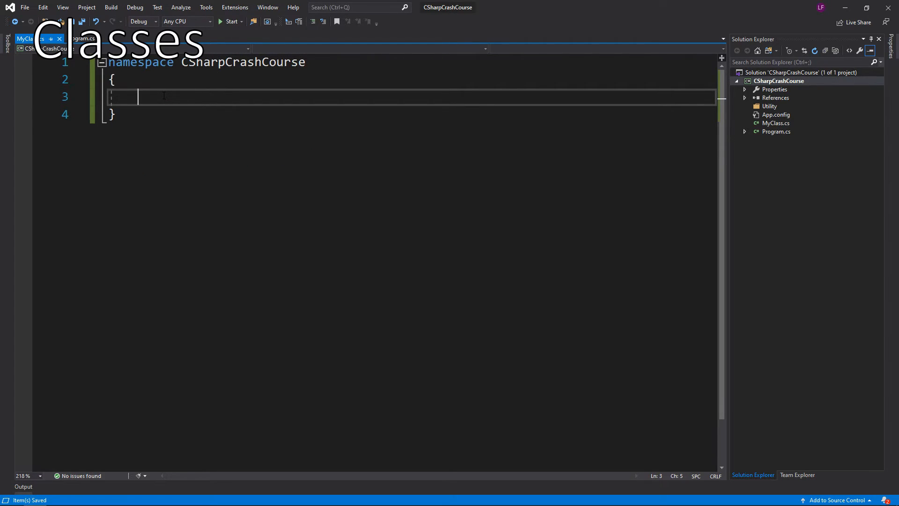
Step: Declare an empty 'public class MyClass' inside the CSharpCrashCourse namespace
text(p)
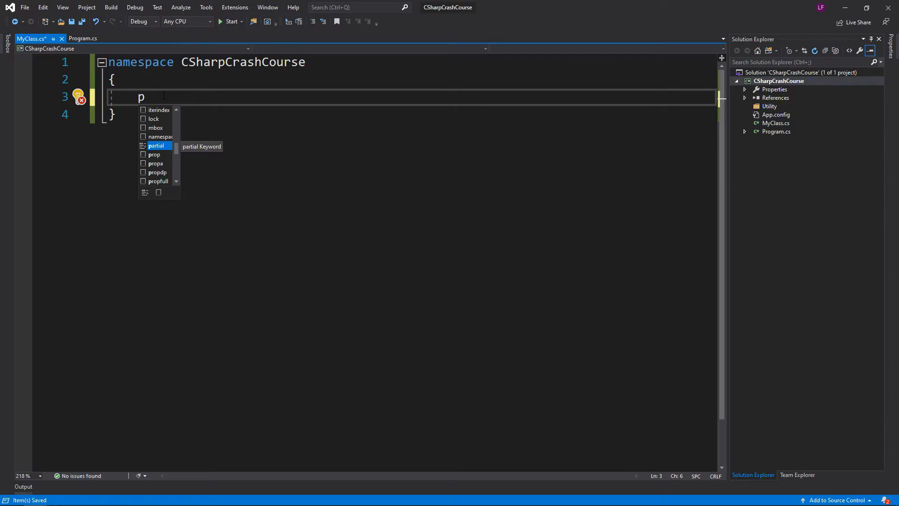
text(ublic)
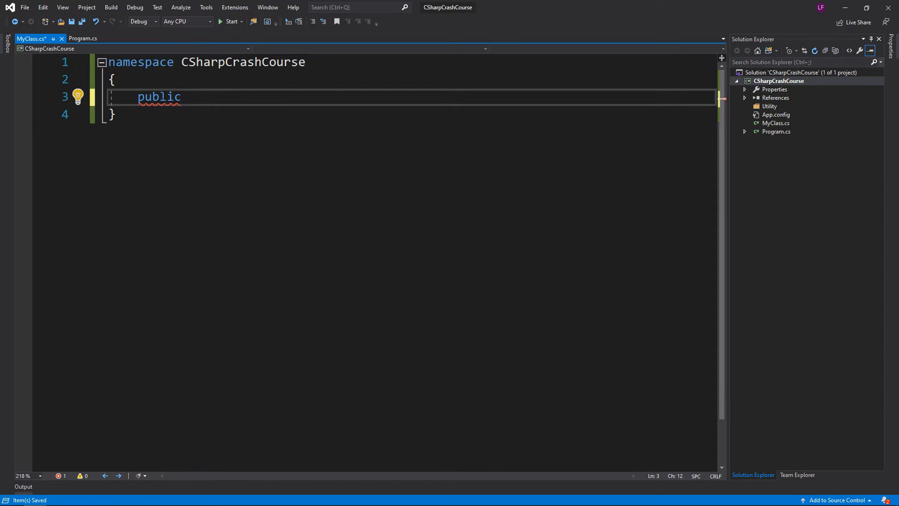
text(class)
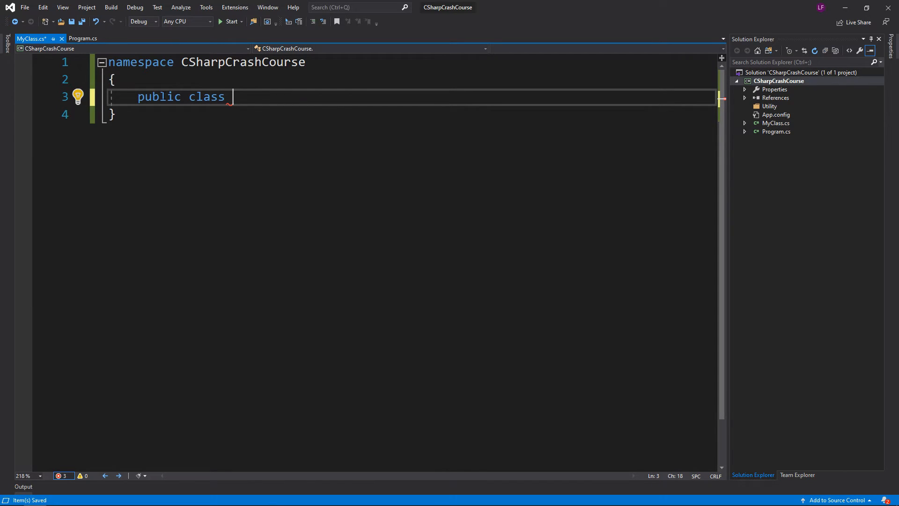
text(MyClass)
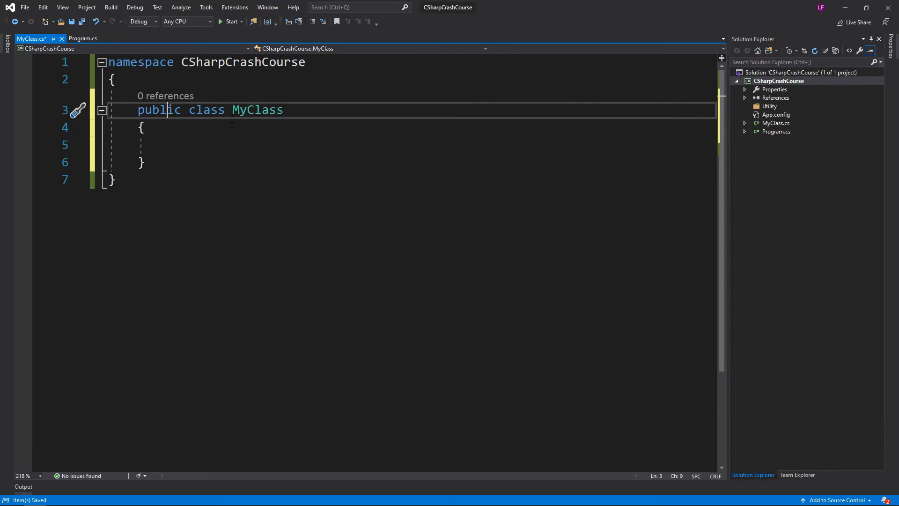
double_click(257, 109)
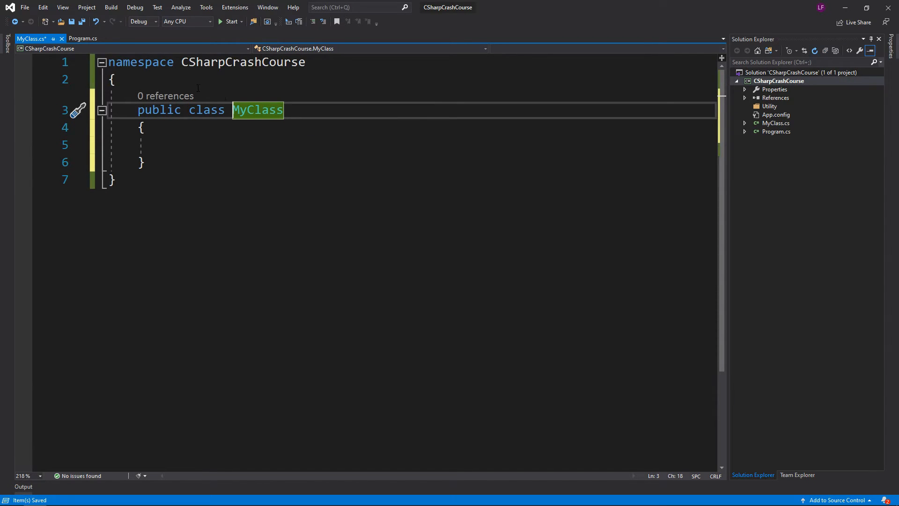
click(83, 39)
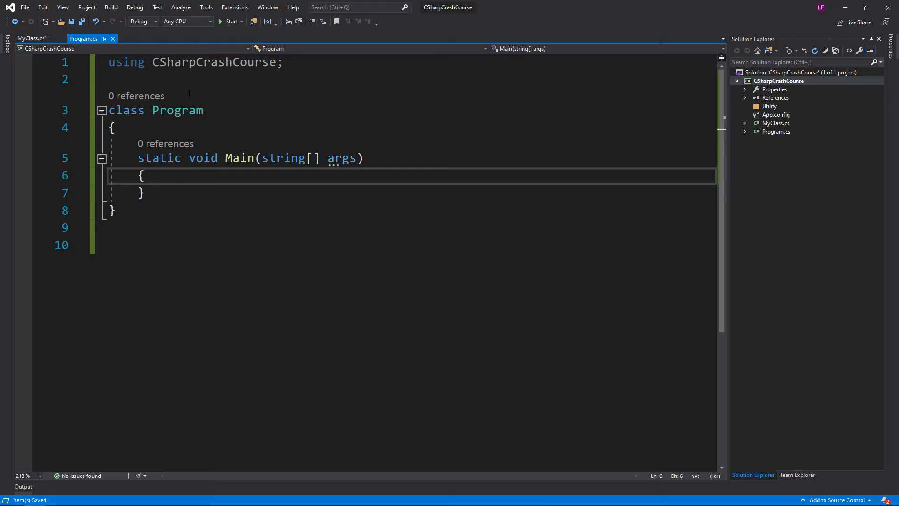
Step: Create a MyClass instance in Main with new MyClass(), then return to MyClass.cs
text(MyClass my = new)
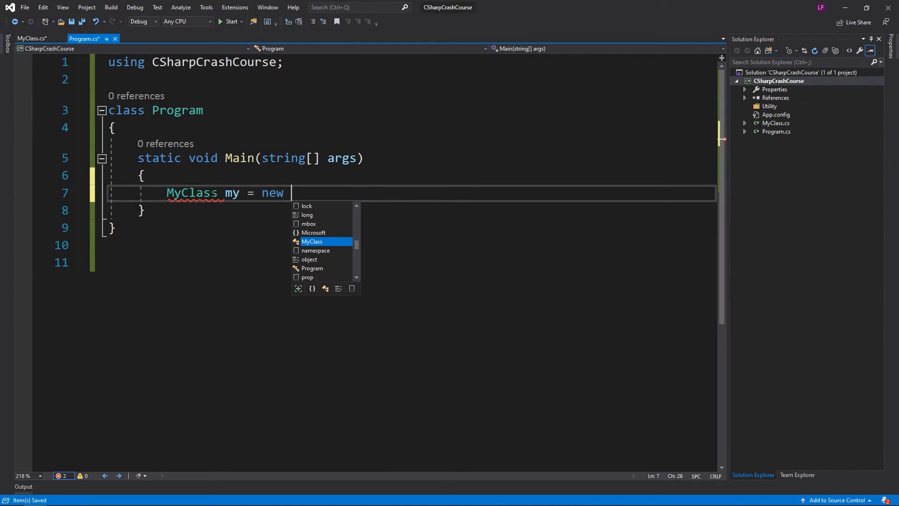
text(MyClass();)
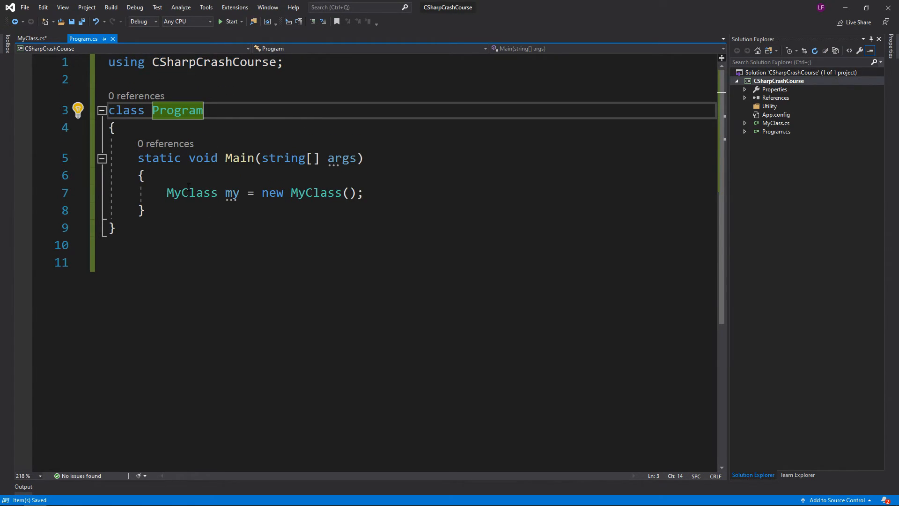
click(28, 39)
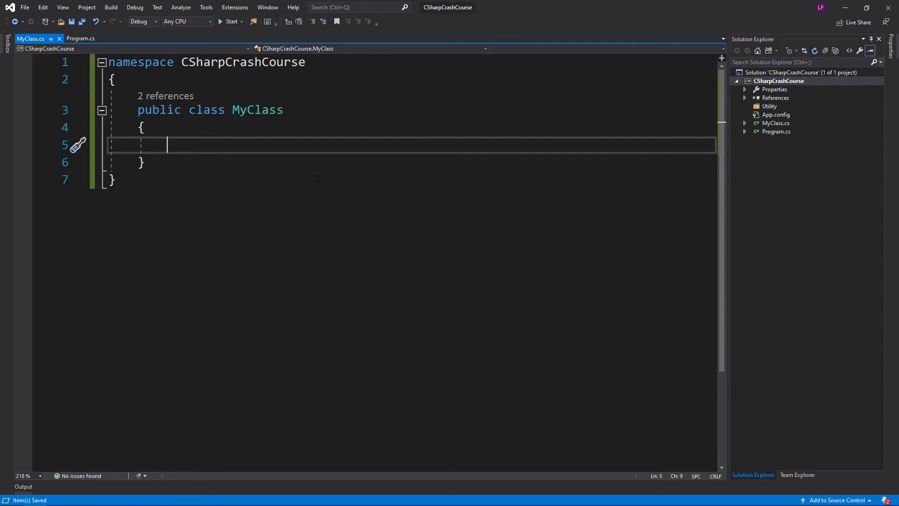
Step: Add 'public void Write()' printing "Hello World!" to MyClass and add 'using System;'
text(public)
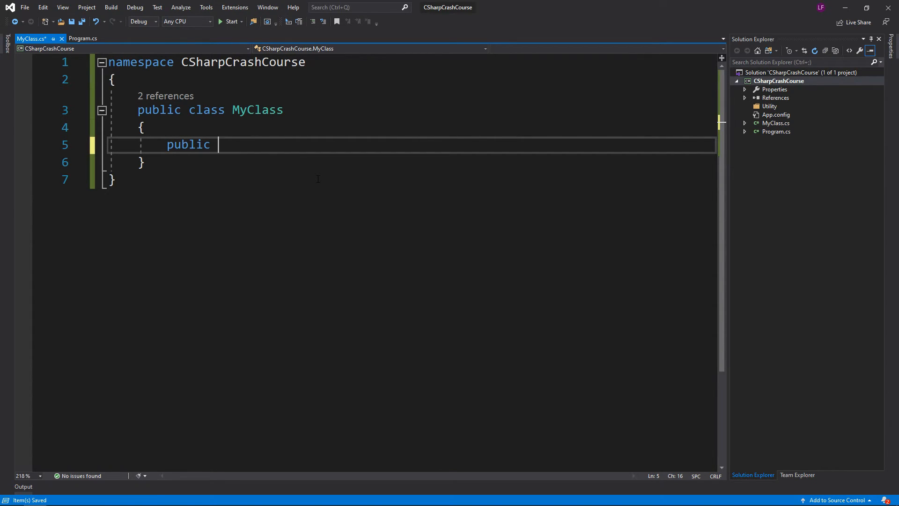
text(Write)
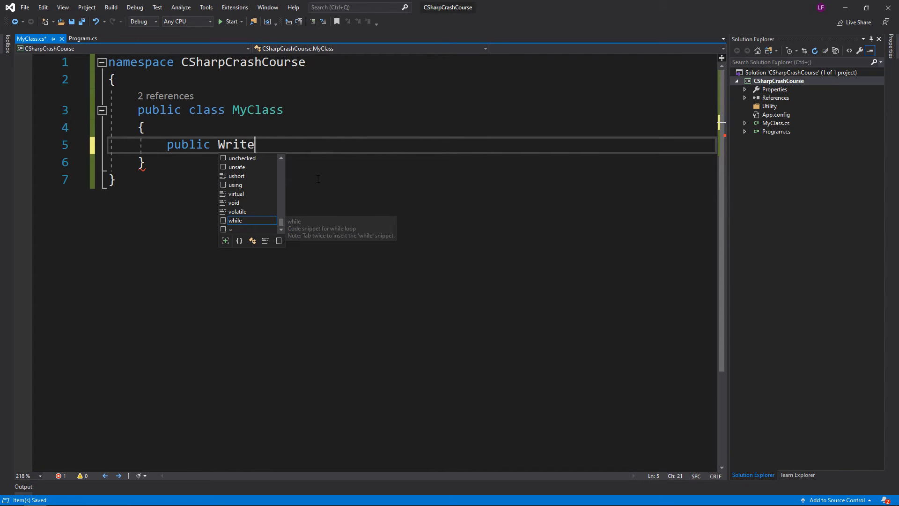
text(void W)
text(Console.WriteLine("Hello W)
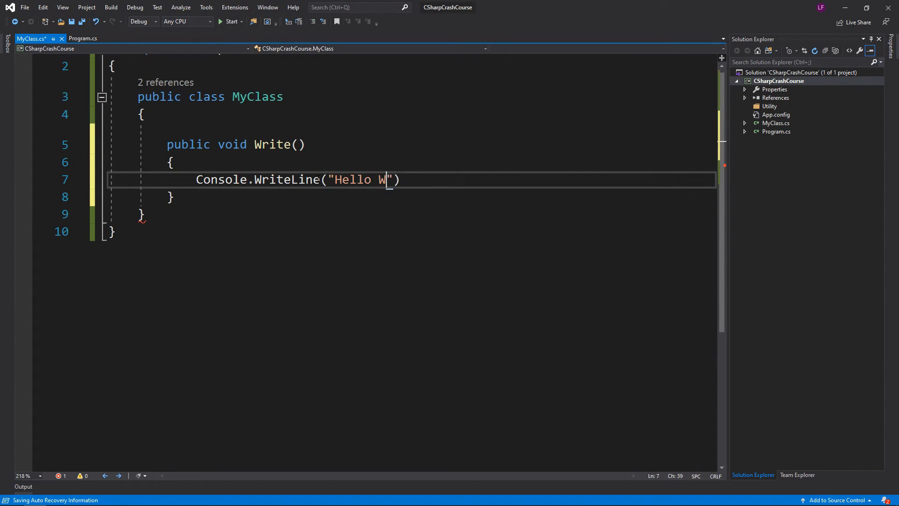
text(orld!");)
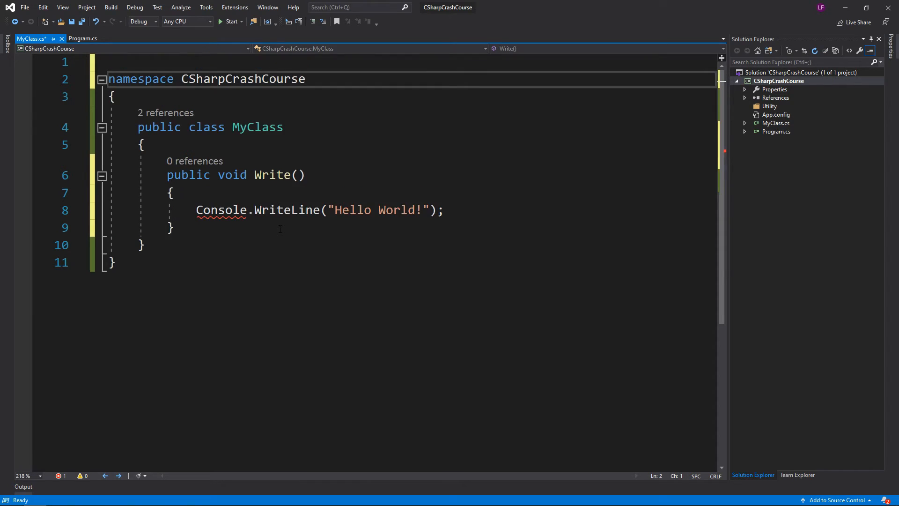
text(using System;)
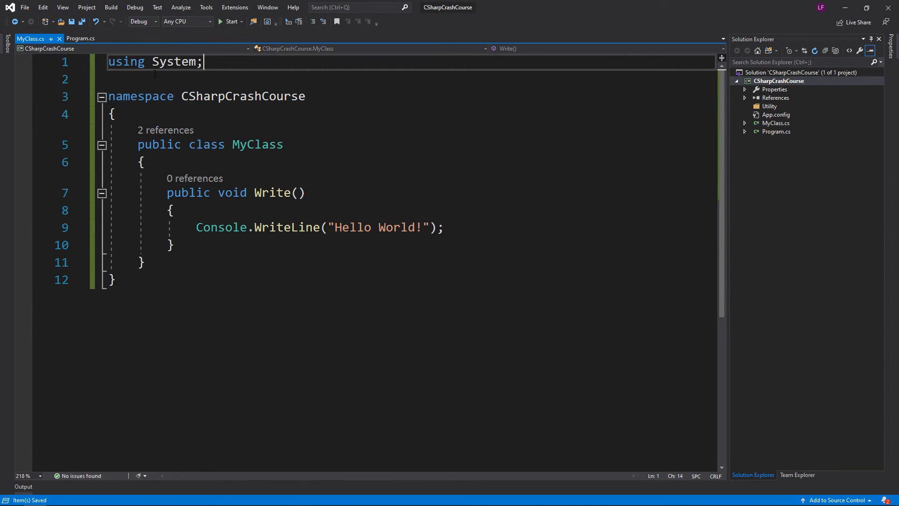
click(80, 39)
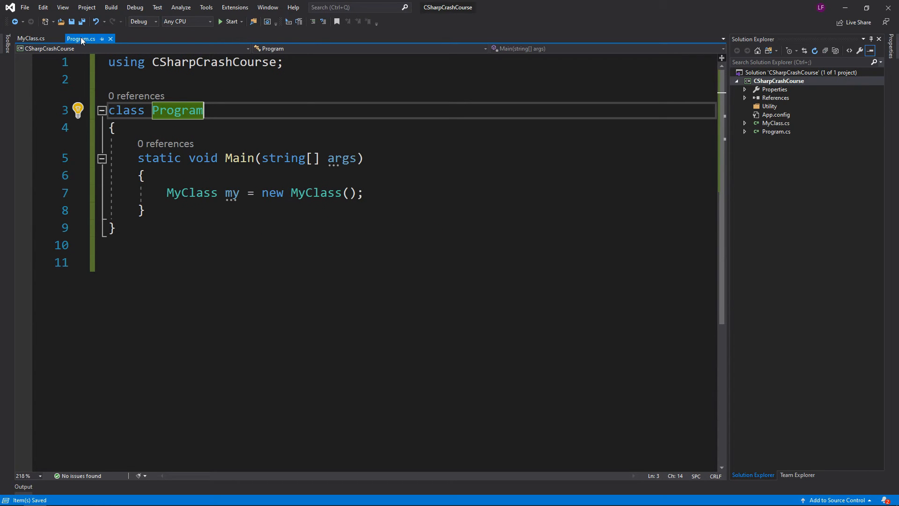
Step: After the MyClass instance line, add my.Write(); and Console.ReadLine();, plus a 'using System;' directive
click(366, 192)
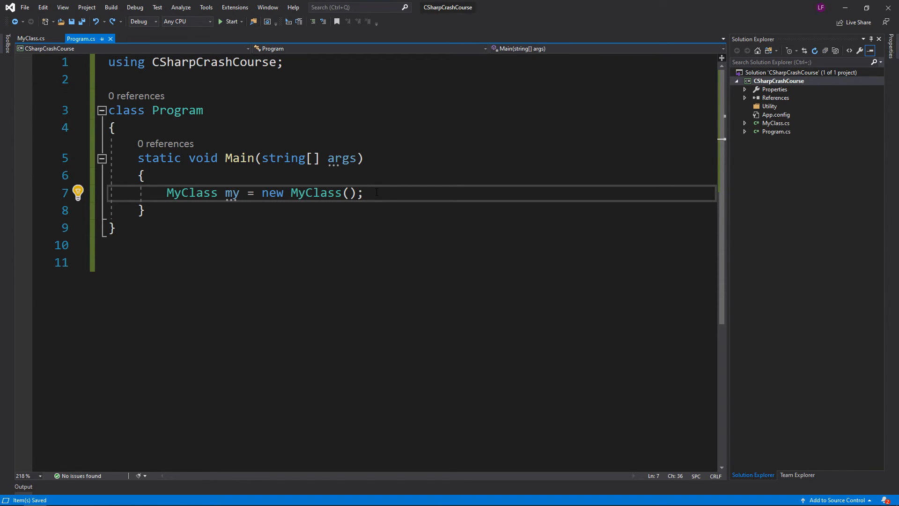
text(my.)
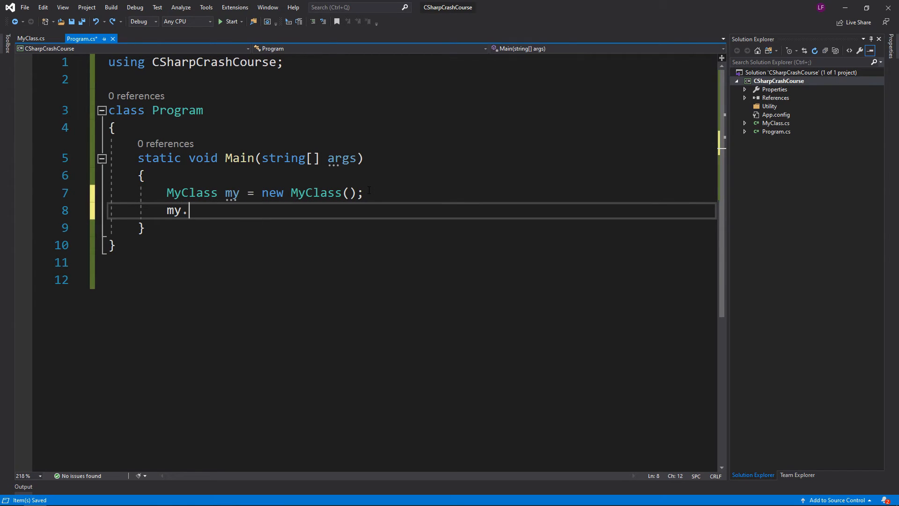
text(Write();)
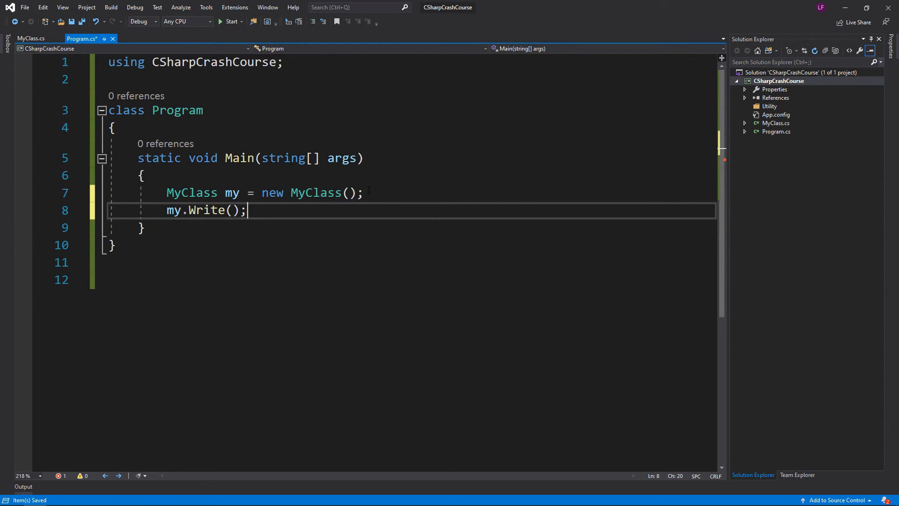
text(Console)
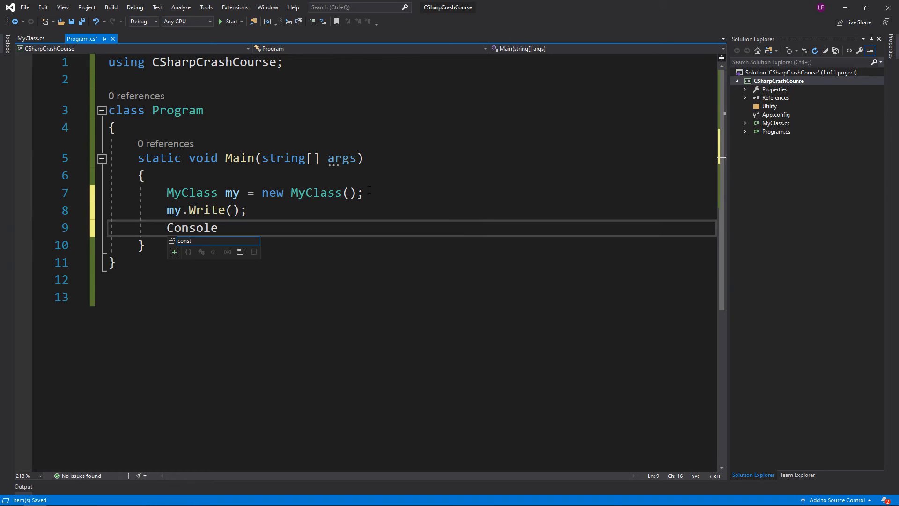
text(.ReadLine)
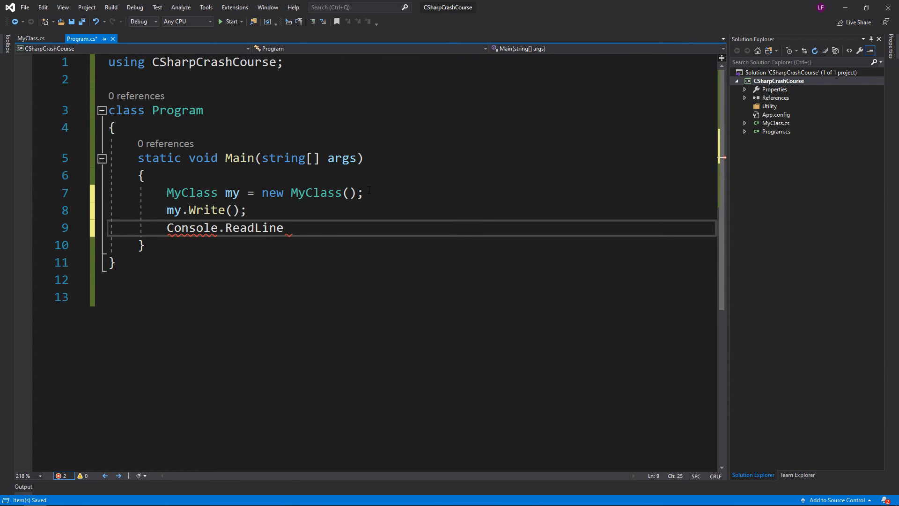
text(();)
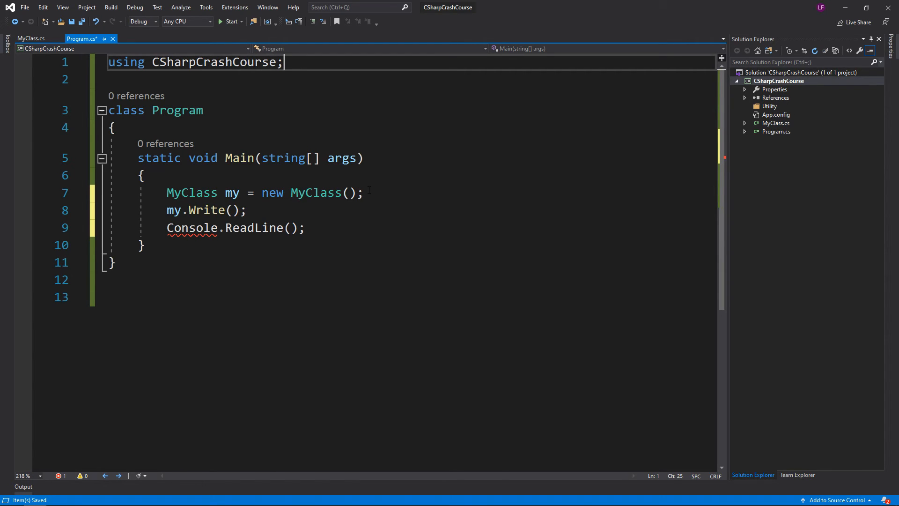
text(using)
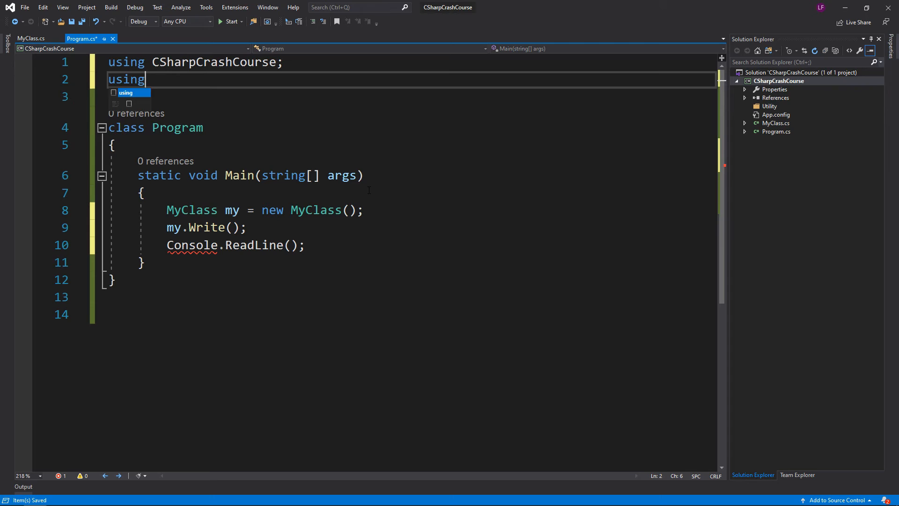
text(System;)
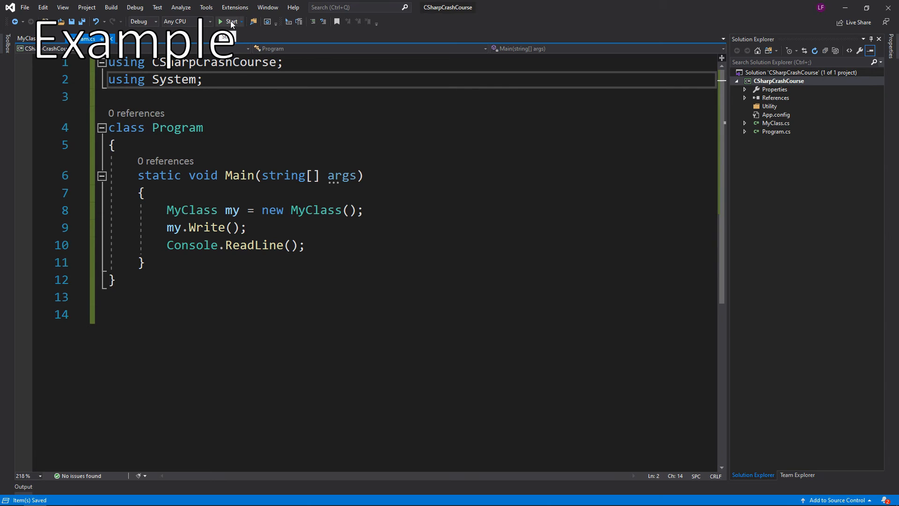
mouse_move(230, 21)
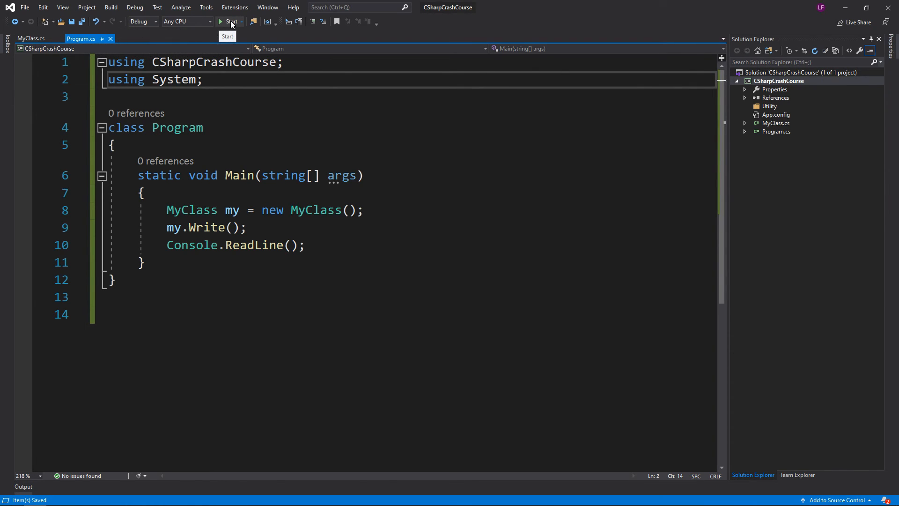
Step: Build and run CSharpCrashCourse, stop the program, and return to MyClass.cs
click(229, 21)
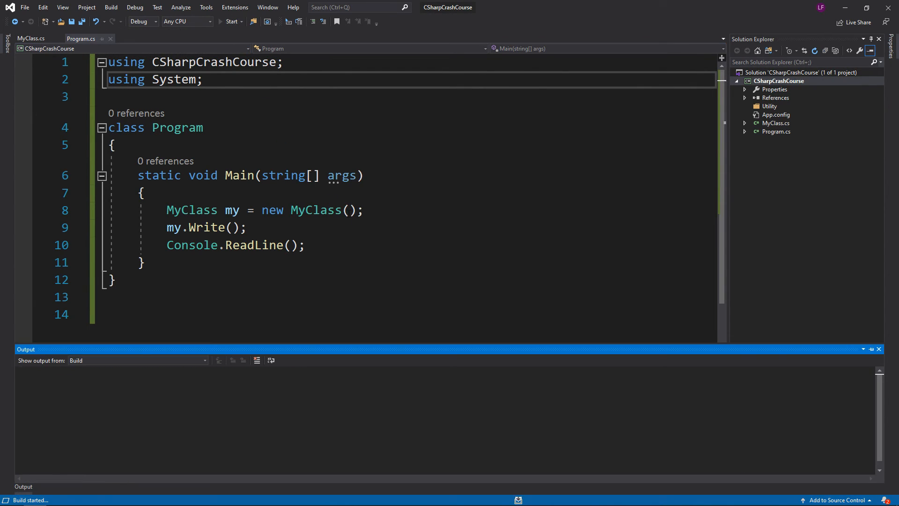
click(232, 21)
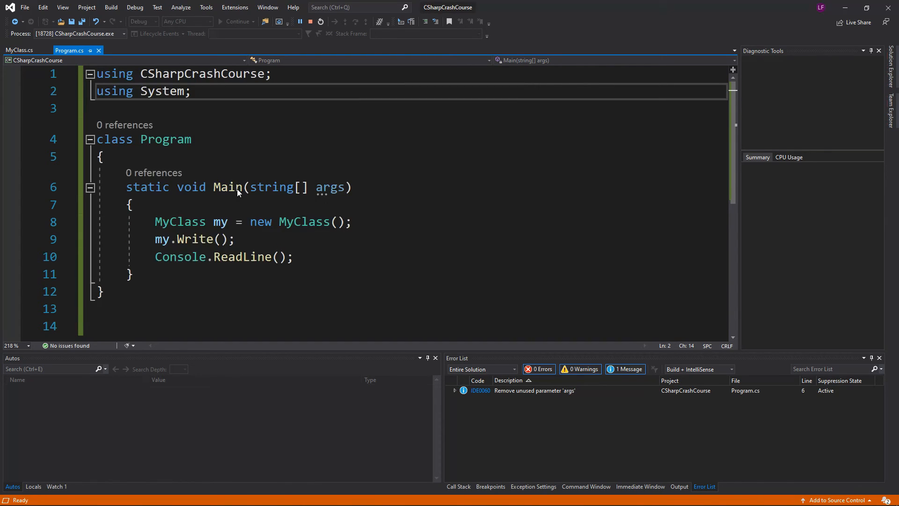
click(319, 21)
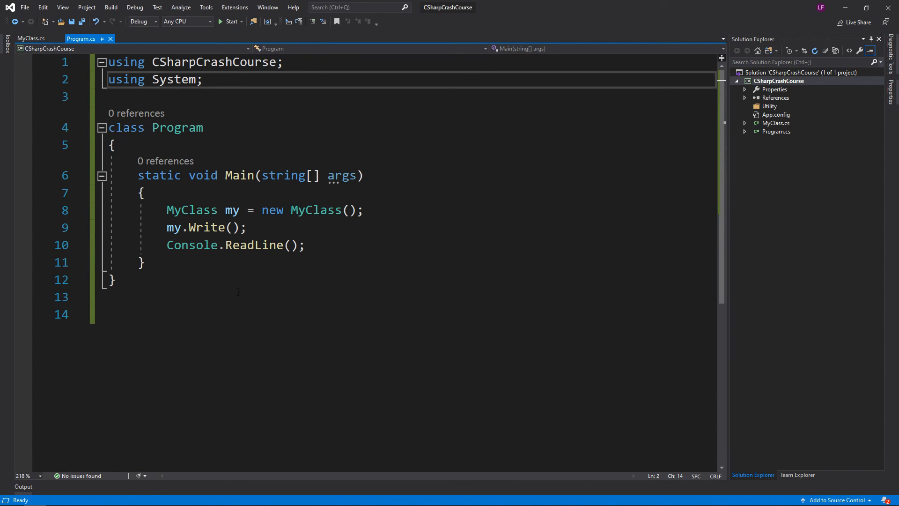
click(33, 38)
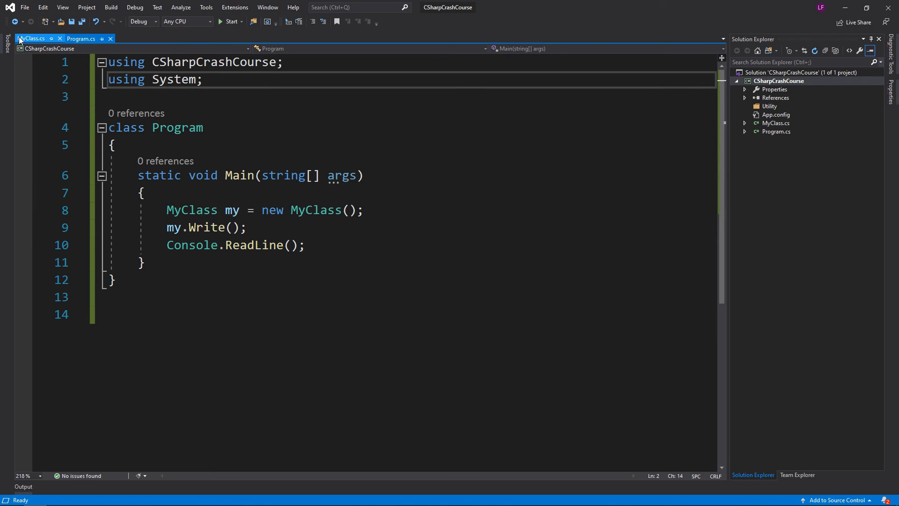
click(31, 38)
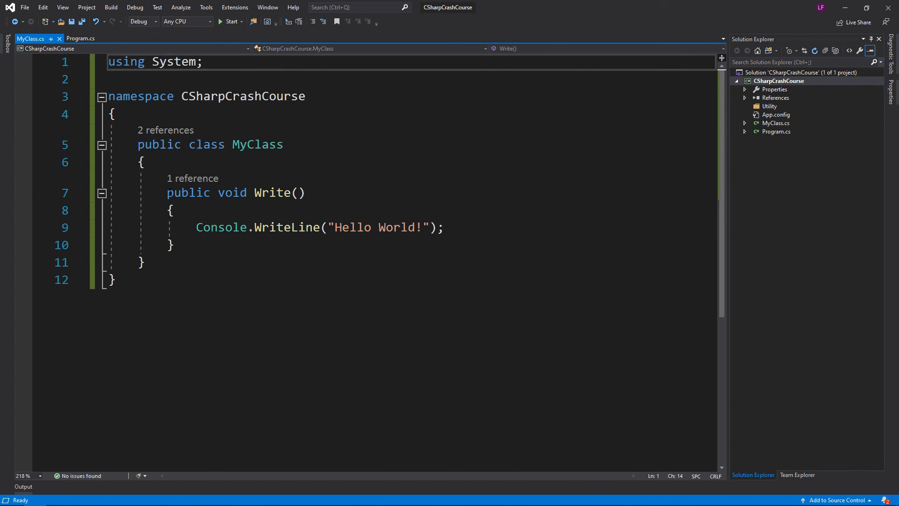